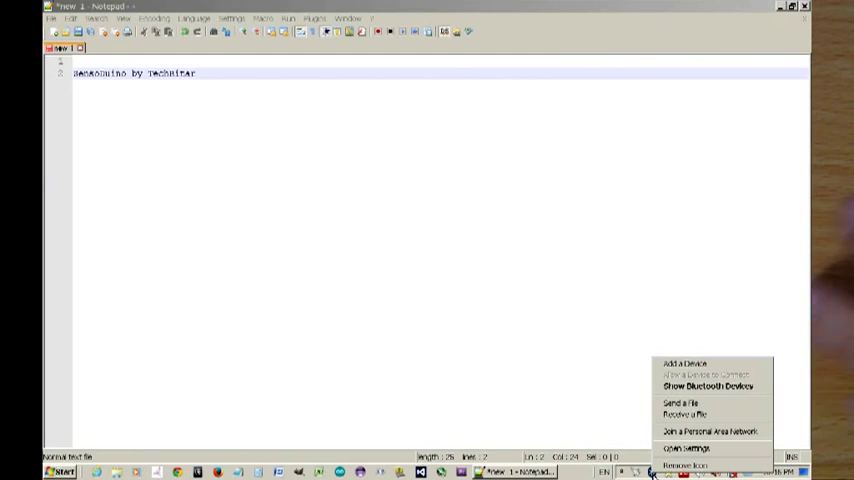
Show the Bluetooth Devices page, which lists no paired devices yet.
{"action": "left_click", "coordinate": [706, 386]}
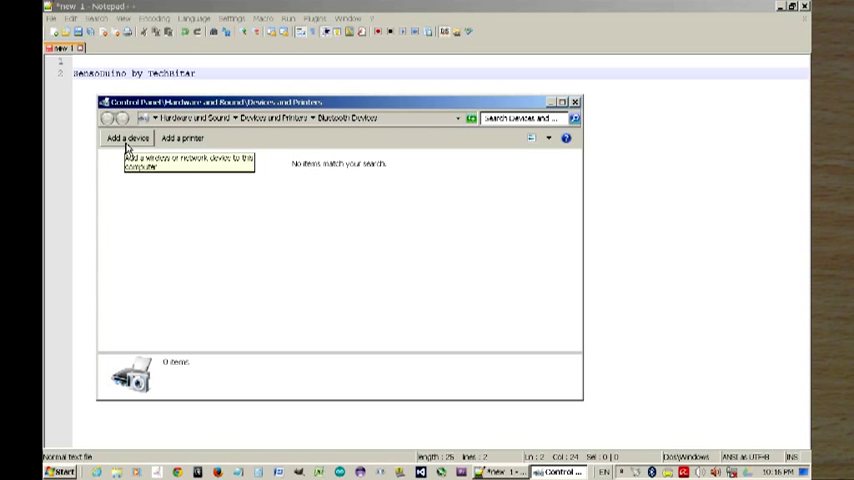
Add a device, choose the Bluetooth phone found nearby and begin pairing with it.
{"action": "left_click", "coordinate": [128, 138]}
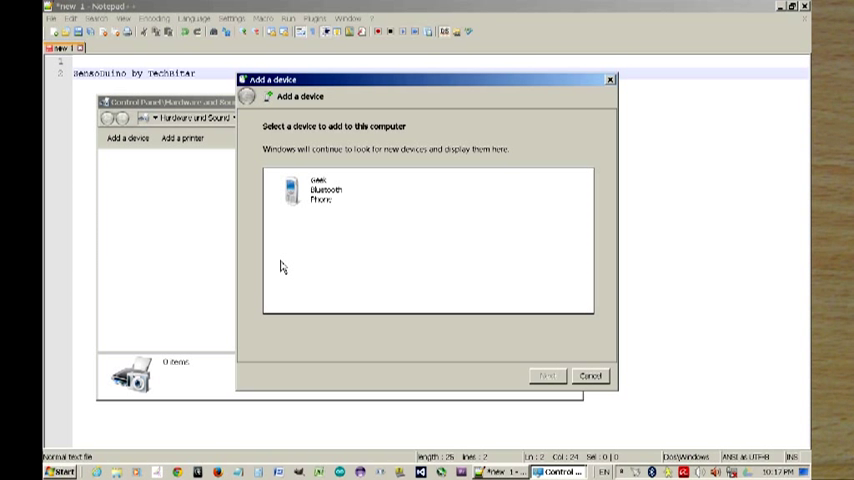
{"action": "left_click", "coordinate": [324, 190]}
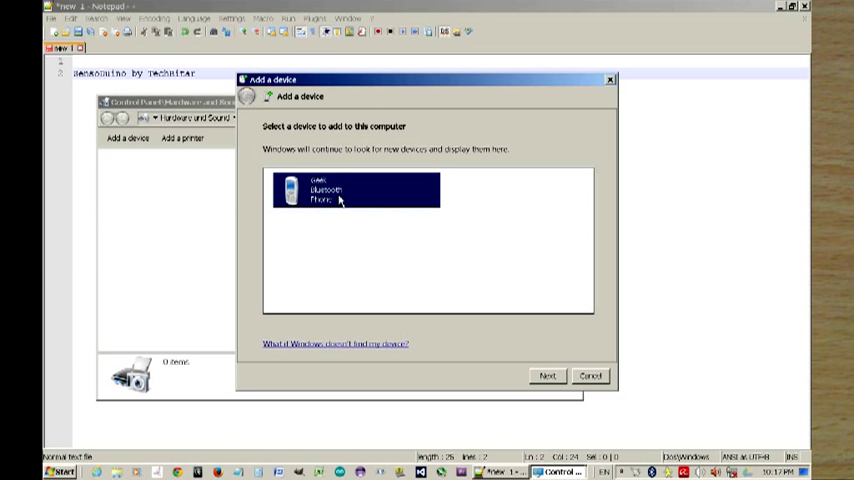
{"action": "left_click", "coordinate": [548, 376]}
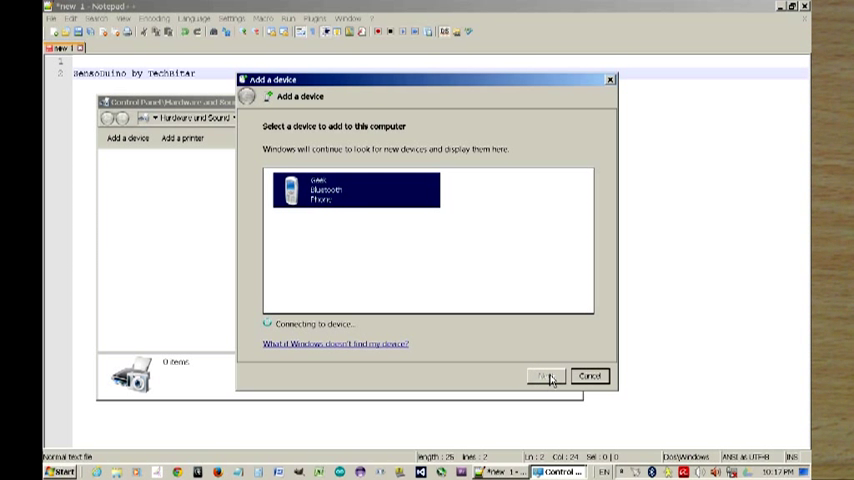
Confirm the displayed pairing code so the phone is successfully added to this computer.
{"action": "left_click", "coordinate": [548, 376]}
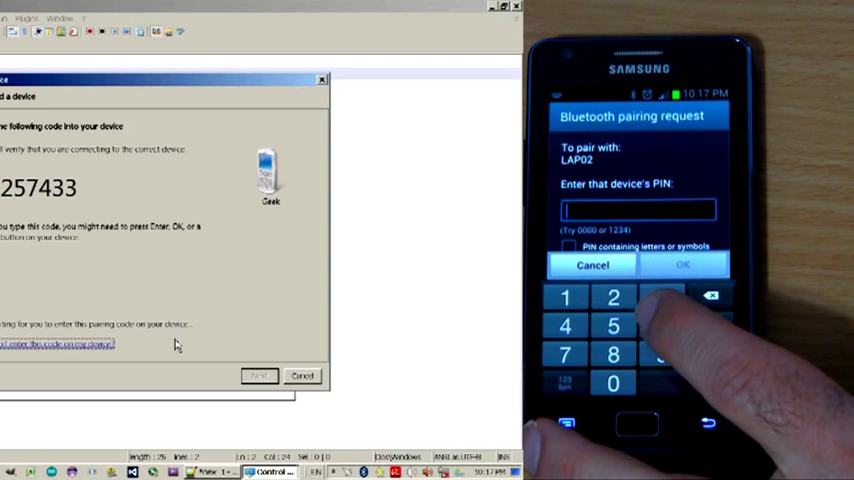
{"action": "left_click", "coordinate": [612, 324]}
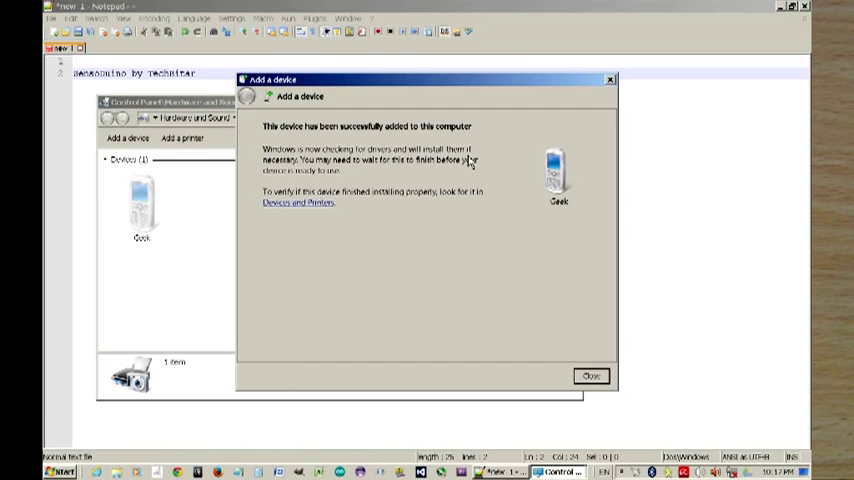
{"action": "mouse_move", "coordinate": [484, 302]}
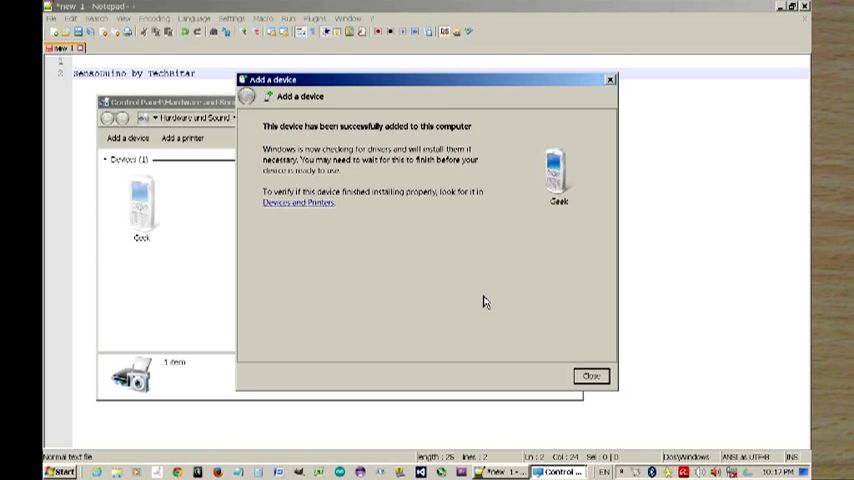
Dismiss the pairing success message and enable SensoDuino's Orientation sensor for yaw, pitch, roll readings.
{"action": "left_click", "coordinate": [592, 376]}
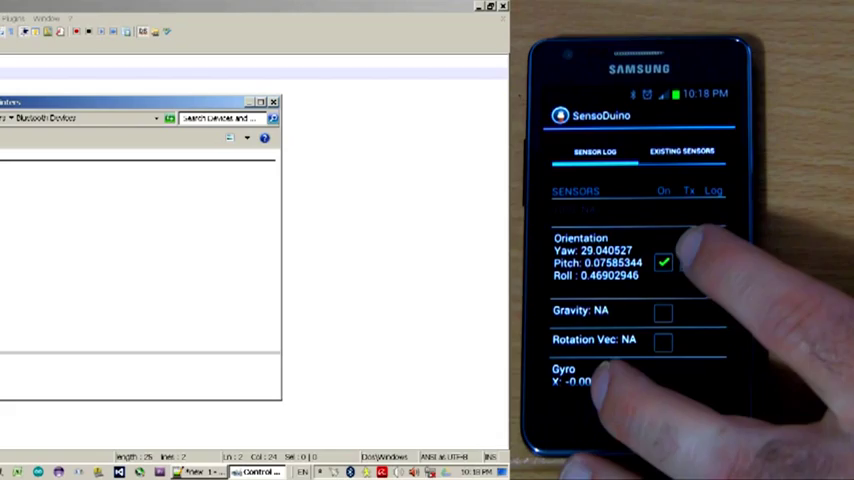
{"action": "left_click", "coordinate": [688, 262]}
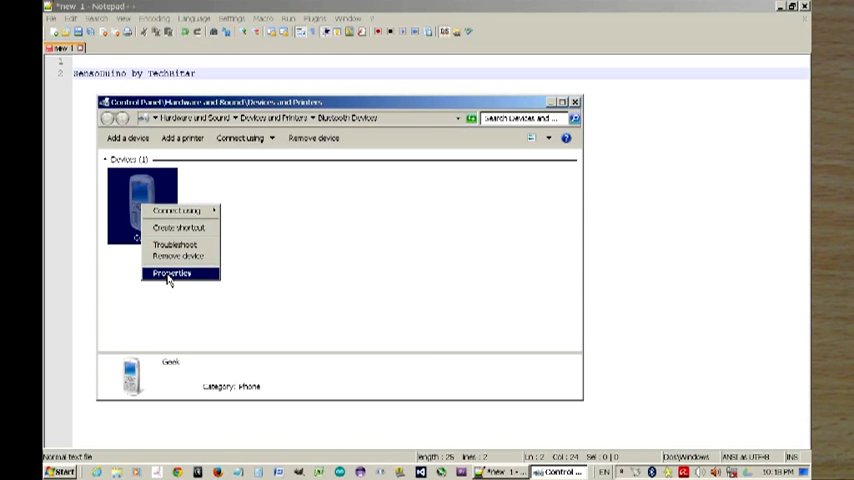
In the phone's properties Services, enable Serial Port (SPP) and apply to install the Bluetooth serial driver.
{"action": "left_click", "coordinate": [172, 272]}
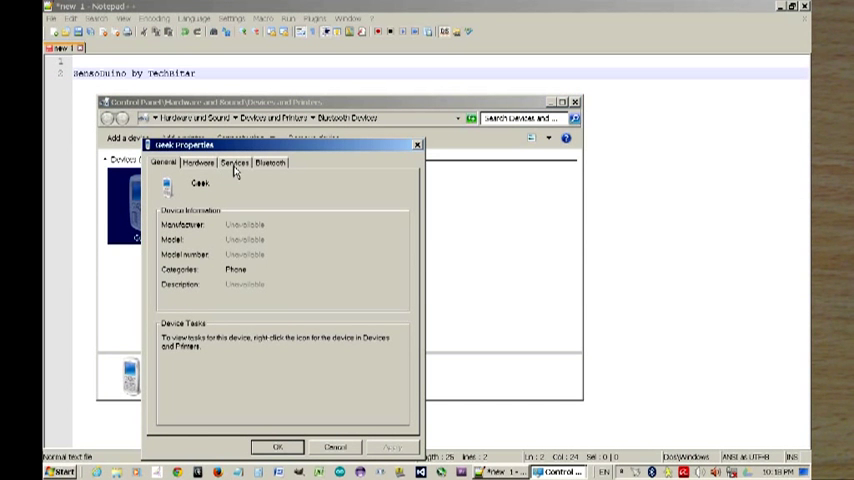
{"action": "left_click", "coordinate": [234, 162]}
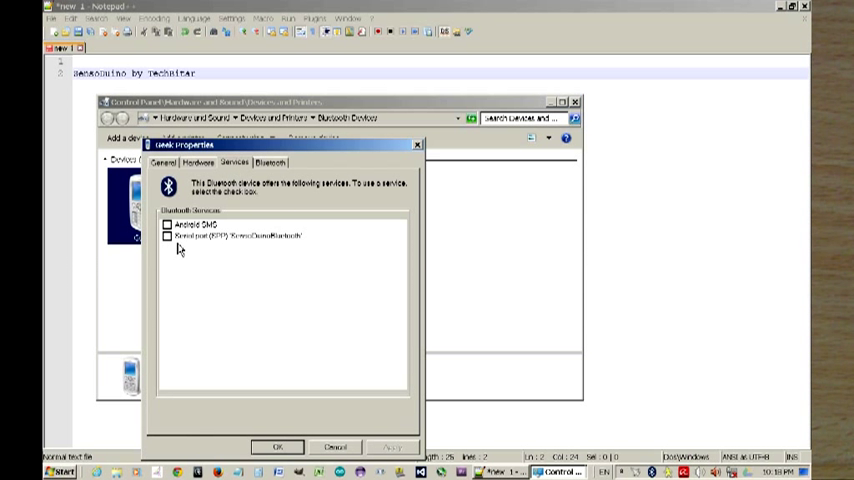
{"action": "mouse_move", "coordinate": [232, 246]}
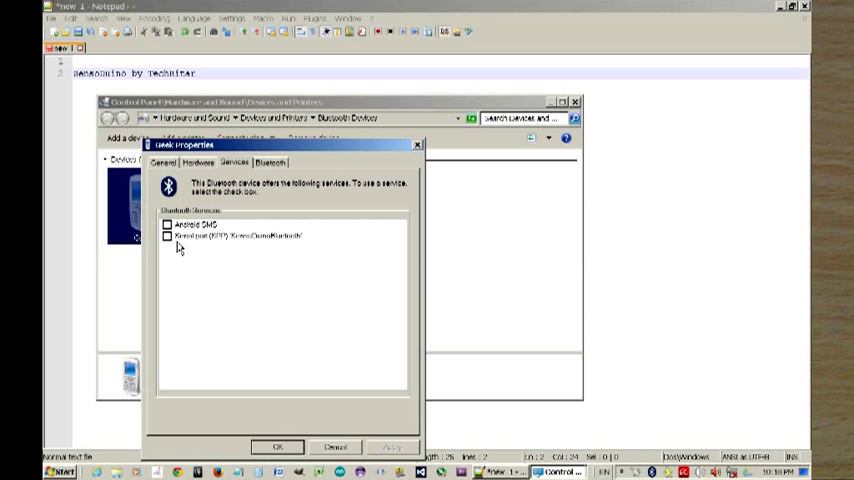
{"action": "left_click", "coordinate": [168, 236]}
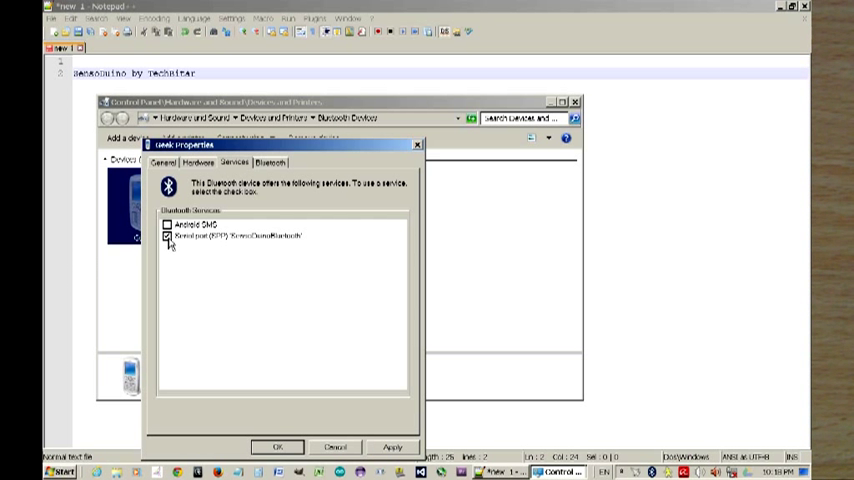
{"action": "mouse_move", "coordinate": [230, 244]}
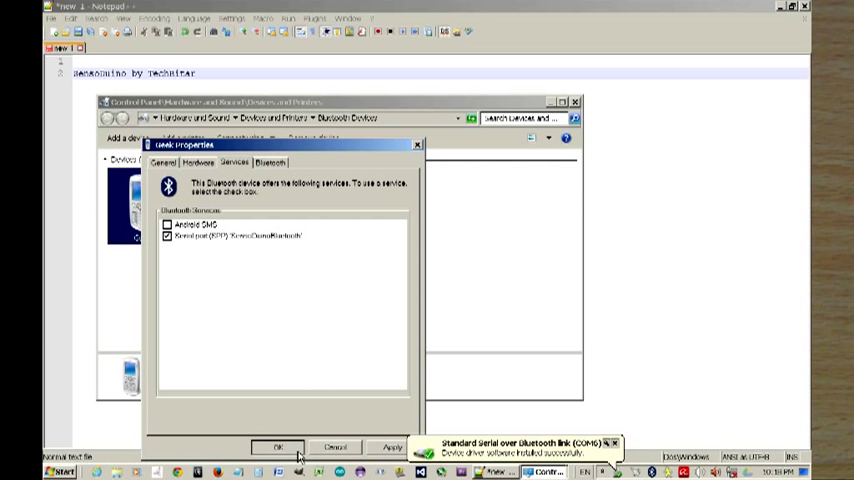
{"action": "left_click", "coordinate": [278, 446]}
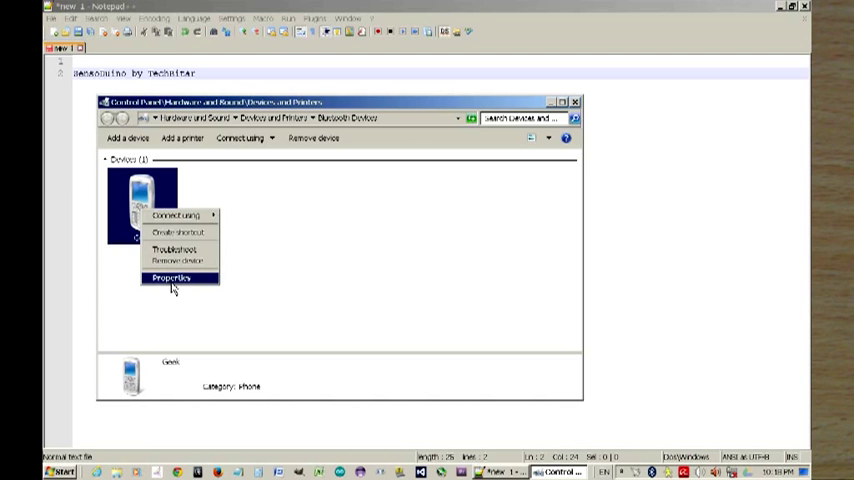
{"action": "left_click", "coordinate": [170, 278]}
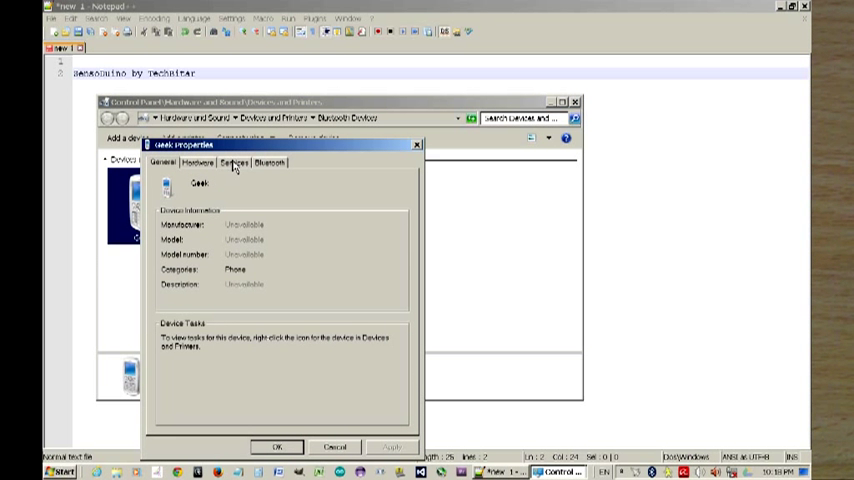
{"action": "left_click", "coordinate": [234, 162]}
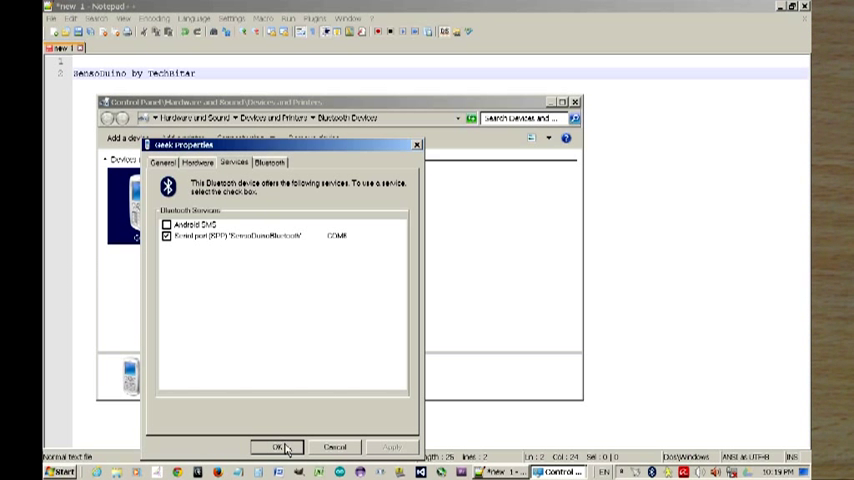
{"action": "left_click", "coordinate": [280, 448]}
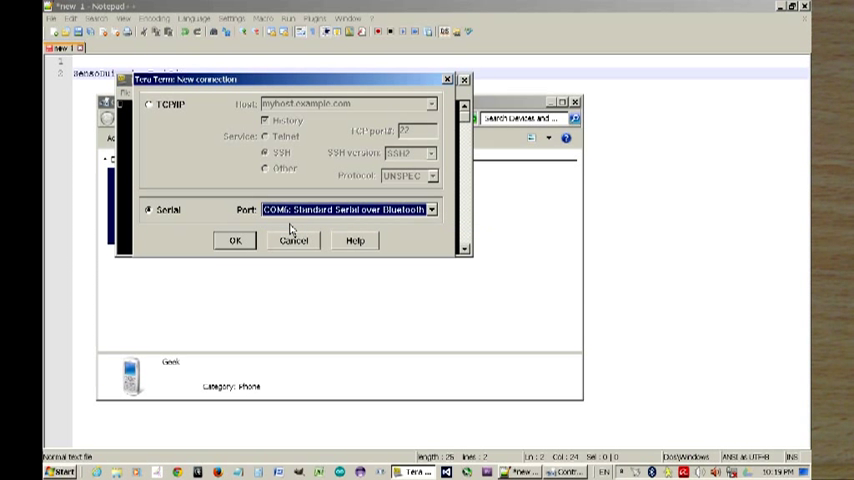
Connect Tera Term over Serial to the phone's Bluetooth COM port.
{"action": "left_click", "coordinate": [234, 240]}
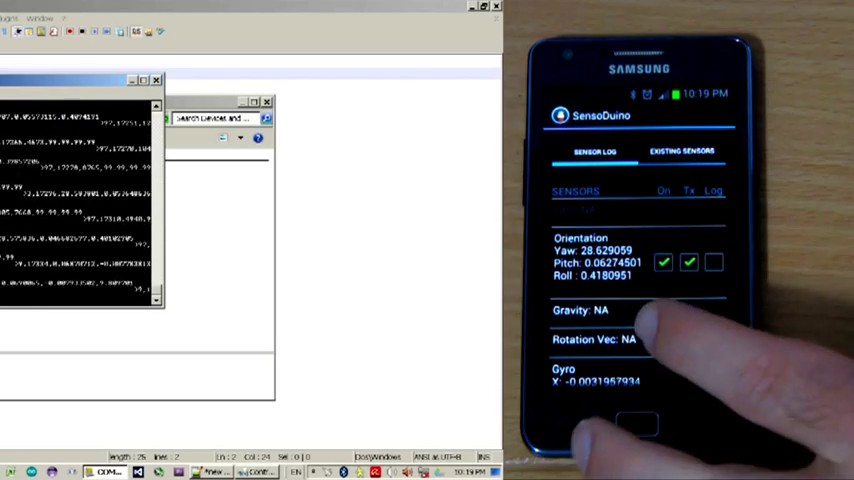
Transmit the Orientation and Gravity readings to the computer, then reveal more sensors in the list.
{"action": "left_click", "coordinate": [664, 336]}
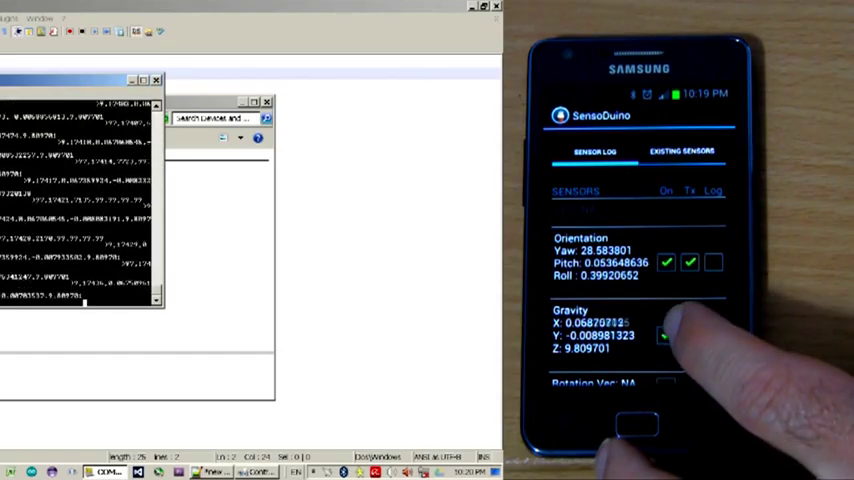
{"action": "left_click", "coordinate": [690, 336]}
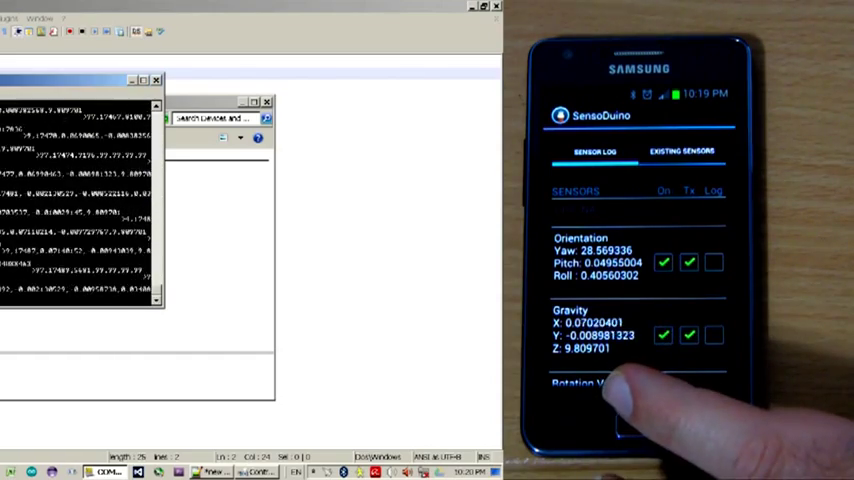
{"action": "scroll", "scroll_direction": "down", "scroll_amount": 3}
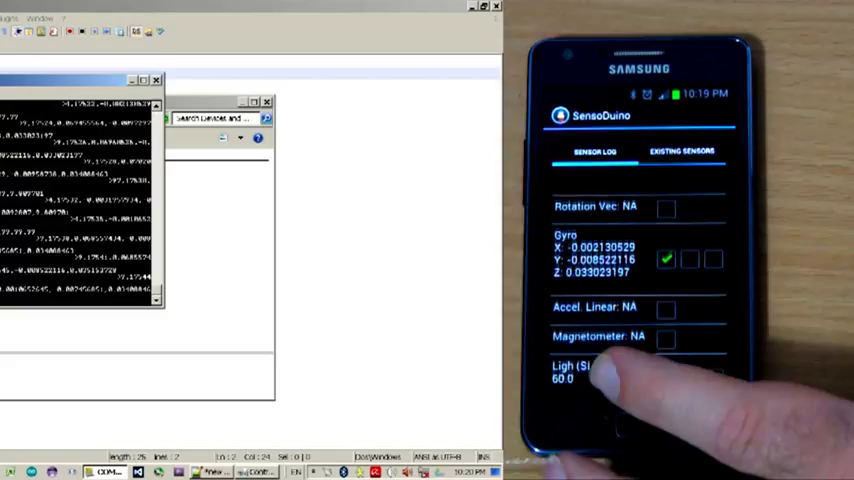